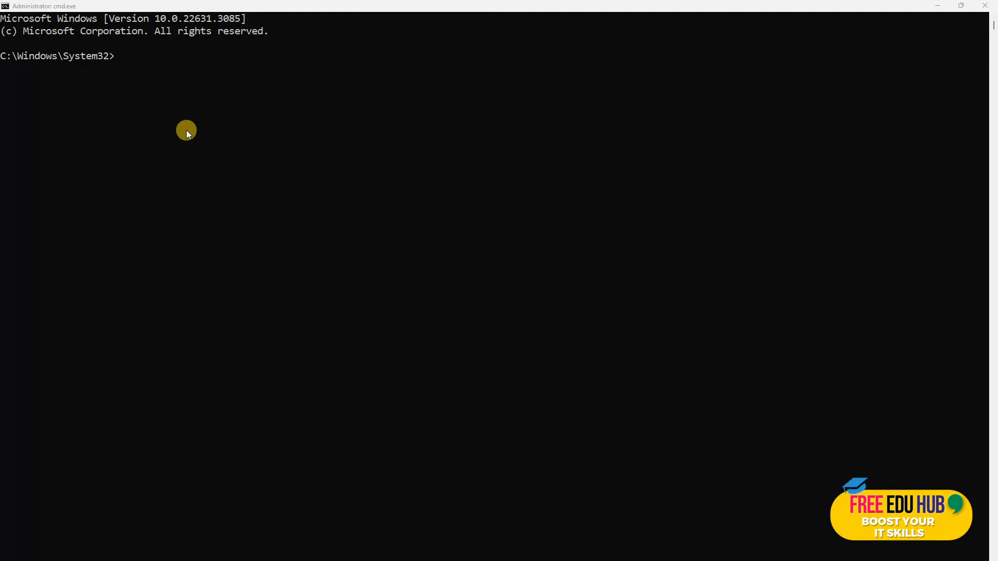
{"action": "mouse_move", "coordinate": [206, 124]}
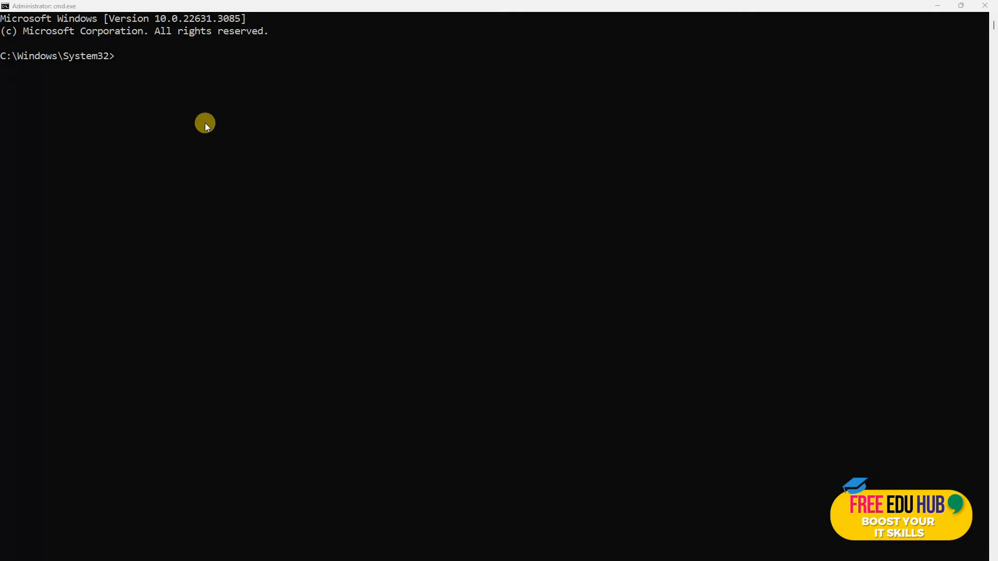
{"action": "mouse_move", "coordinate": [212, 120]}
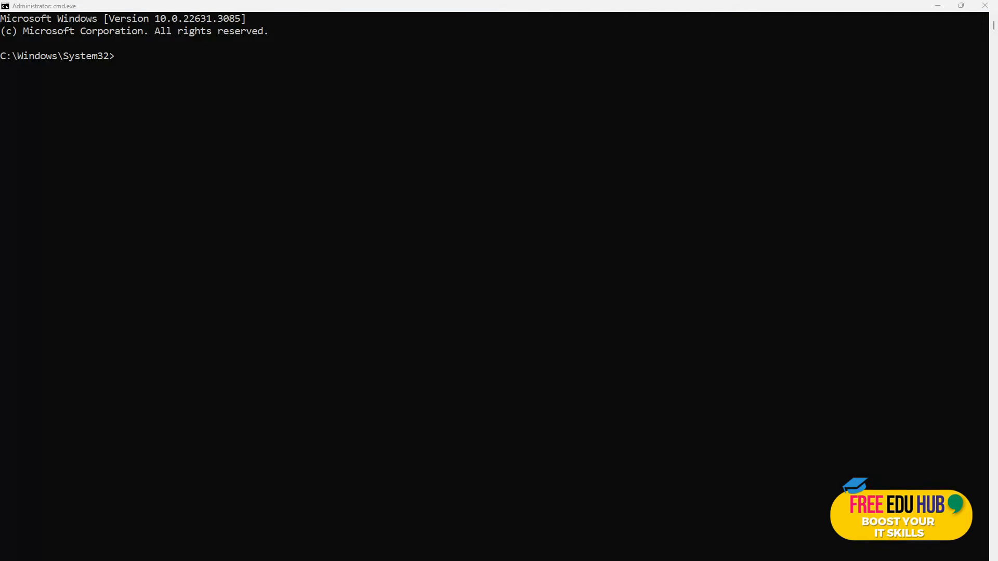
- Look up example.com with nslookup to get its IPv6 address and IPv4 93.184.216.34
{"action": "type", "text": "nslookup example.com"}
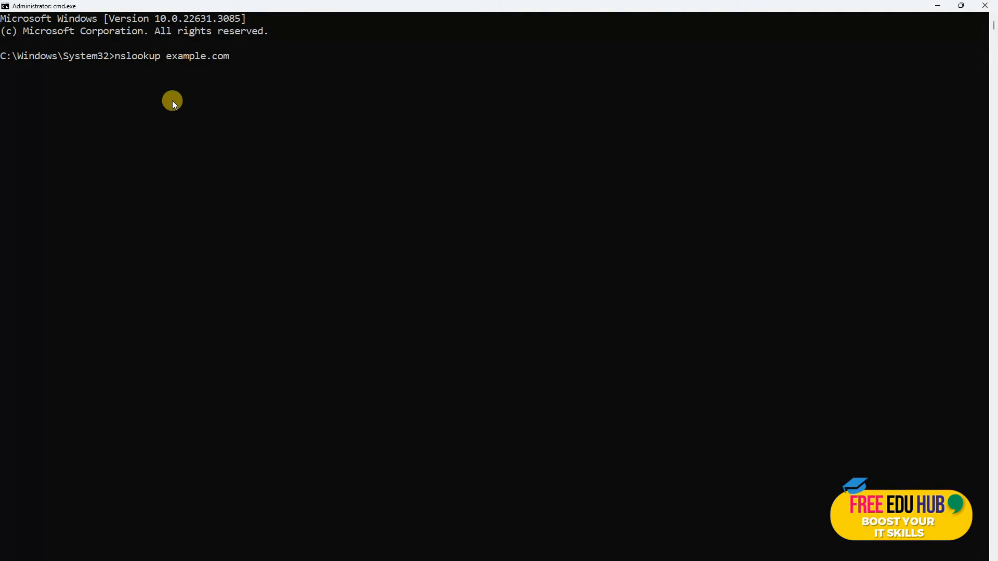
{"action": "mouse_move", "coordinate": [225, 114]}
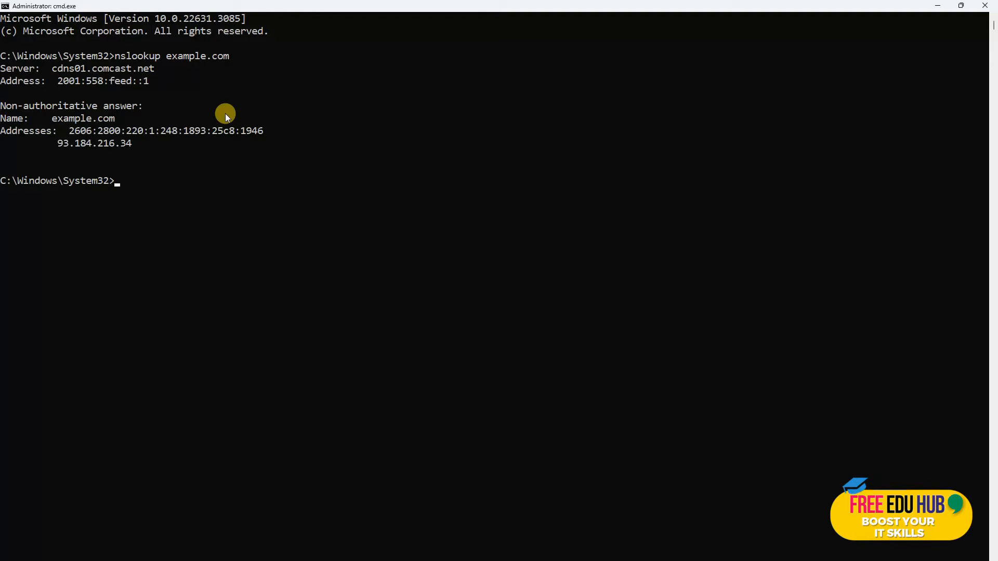
{"action": "mouse_move", "coordinate": [90, 205]}
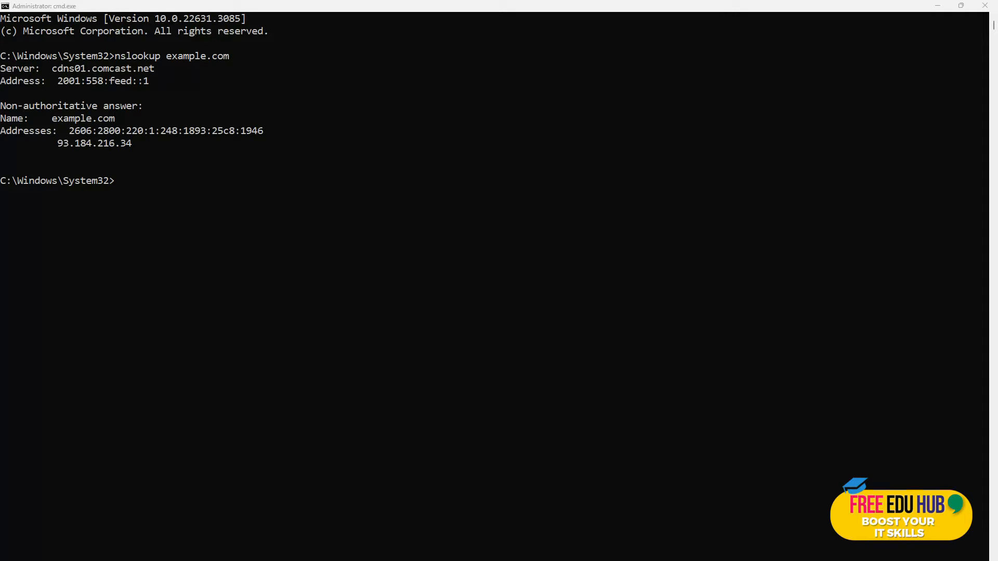
{"action": "mouse_move", "coordinate": [94, 236]}
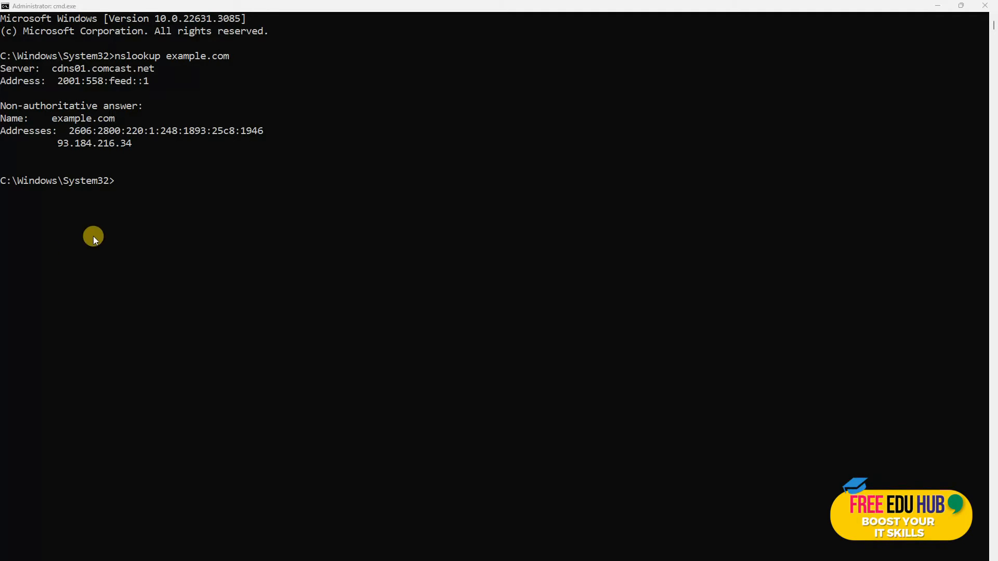
- Query example.com's NS records, returning a.iana-servers.net and b.iana-servers.net
{"action": "type", "text": "nslookup -type=ns example.com"}
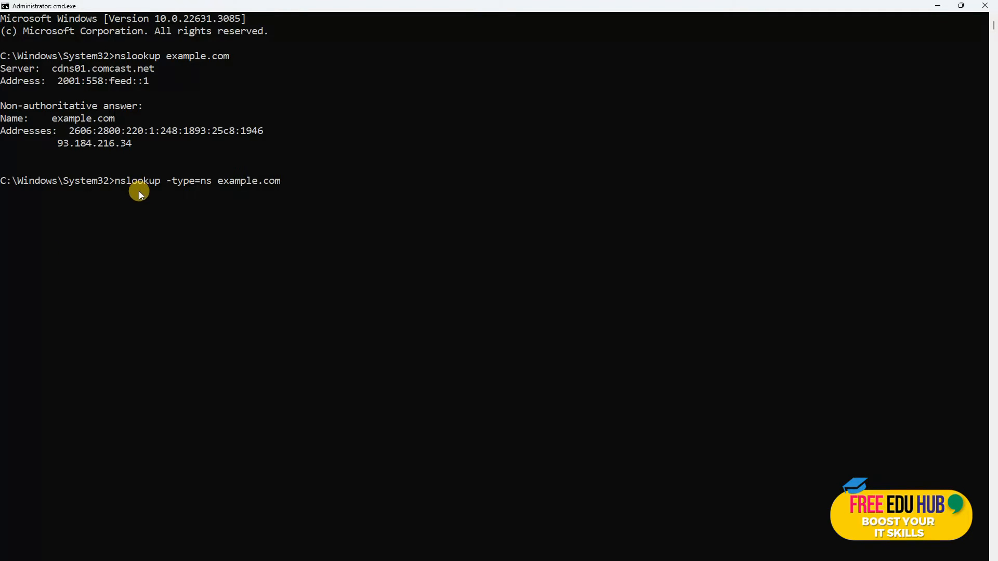
{"action": "mouse_move", "coordinate": [168, 218]}
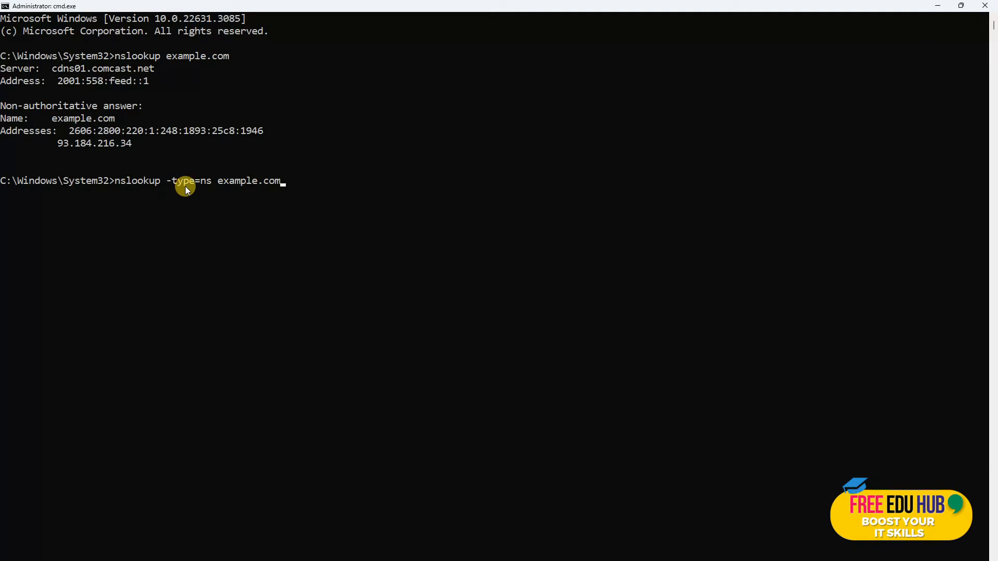
{"action": "mouse_move", "coordinate": [300, 215]}
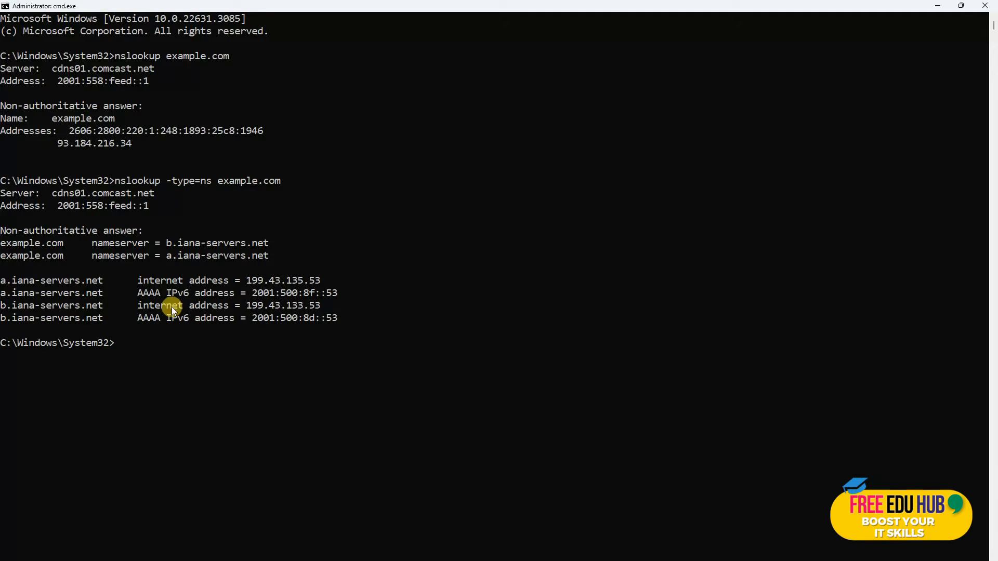
{"action": "mouse_move", "coordinate": [264, 307]}
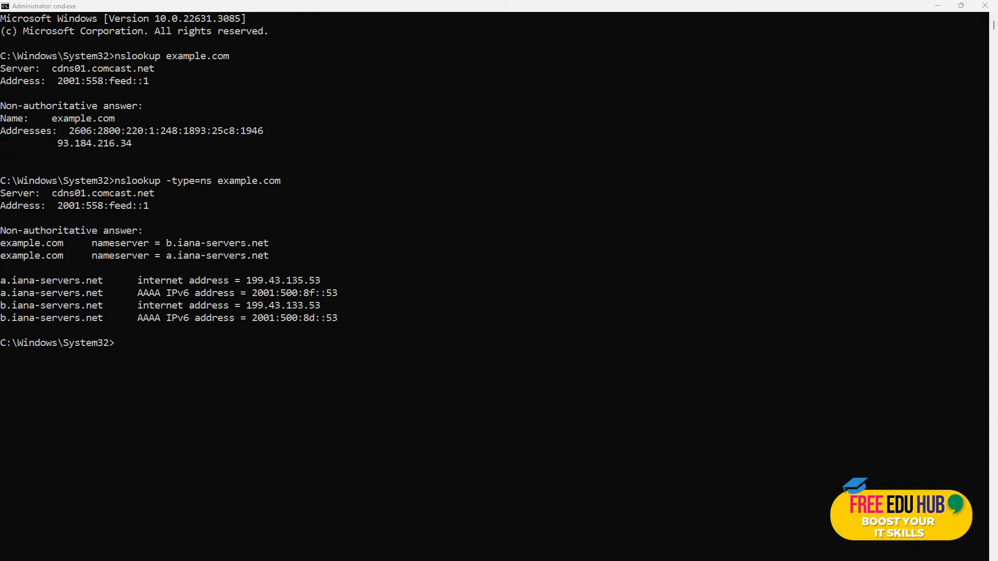
{"action": "mouse_move", "coordinate": [162, 356]}
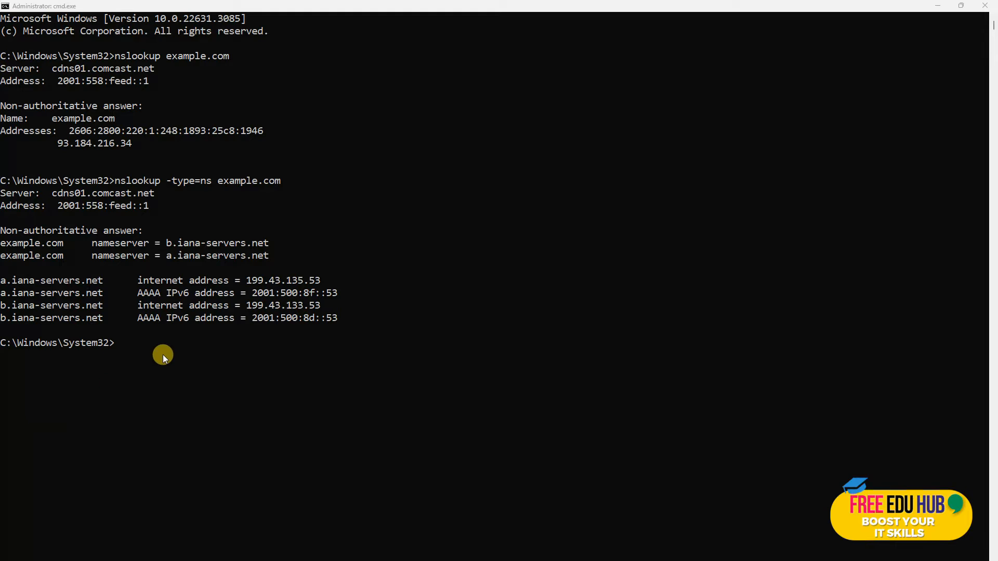
{"action": "type", "text": "nslookup -type=soa example.com"}
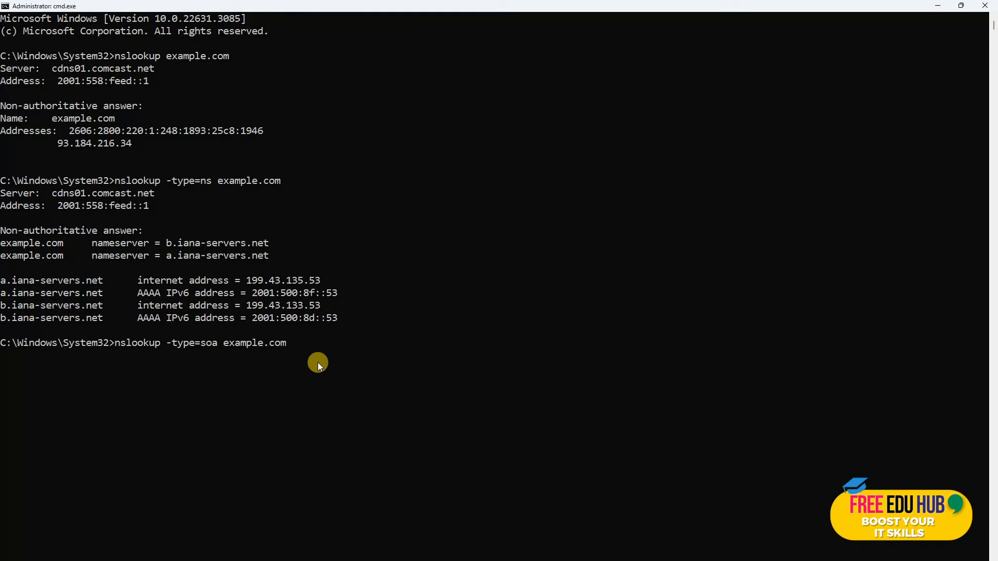
{"action": "key", "text": "Enter"}
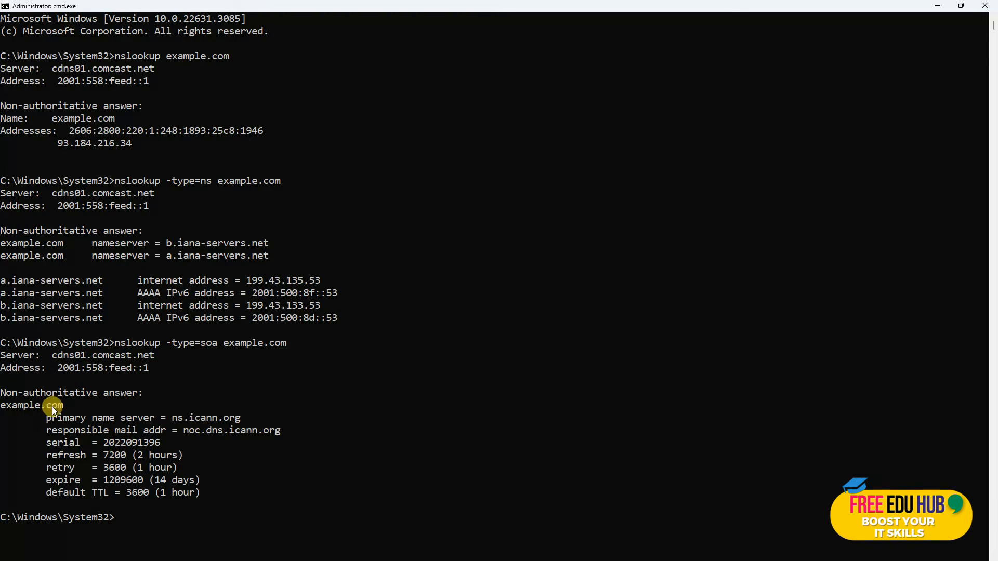
{"action": "mouse_move", "coordinate": [152, 430]}
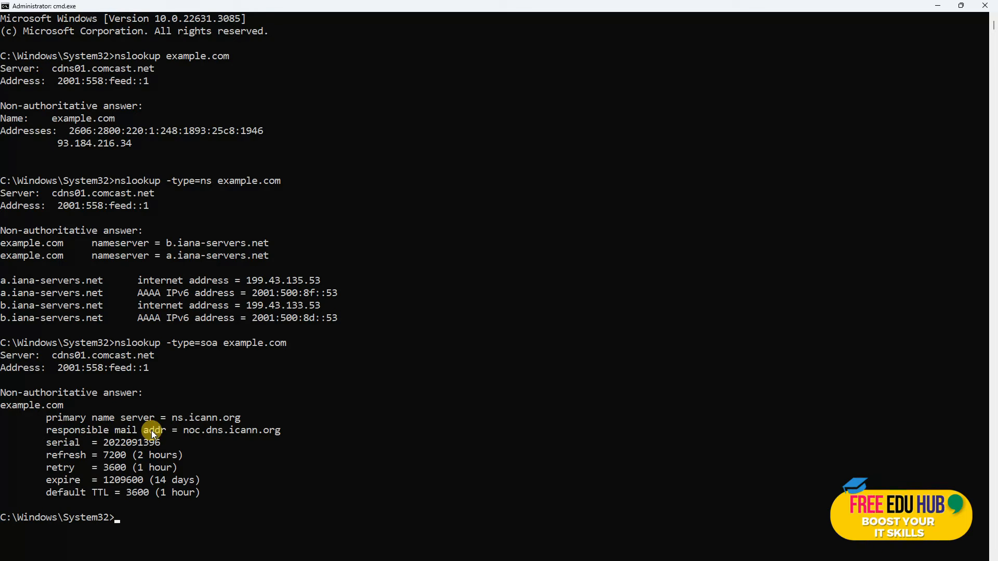
{"action": "mouse_move", "coordinate": [141, 450]}
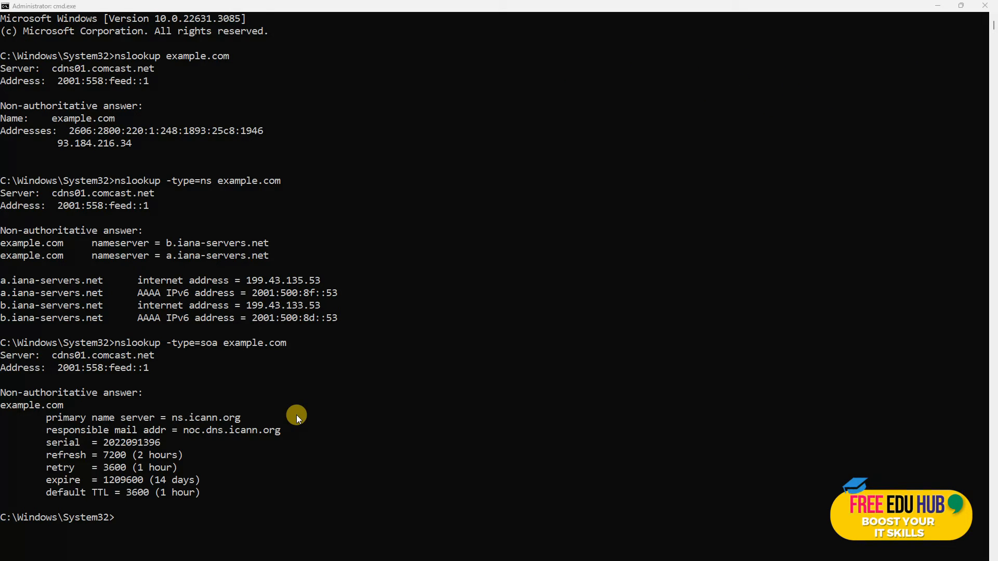
{"action": "mouse_move", "coordinate": [295, 423]}
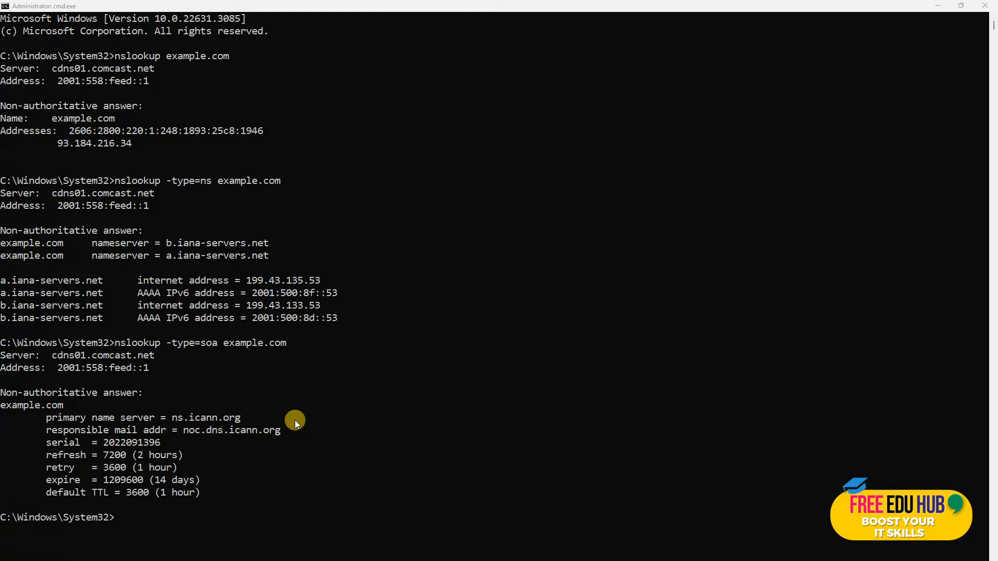
{"action": "mouse_move", "coordinate": [147, 519]}
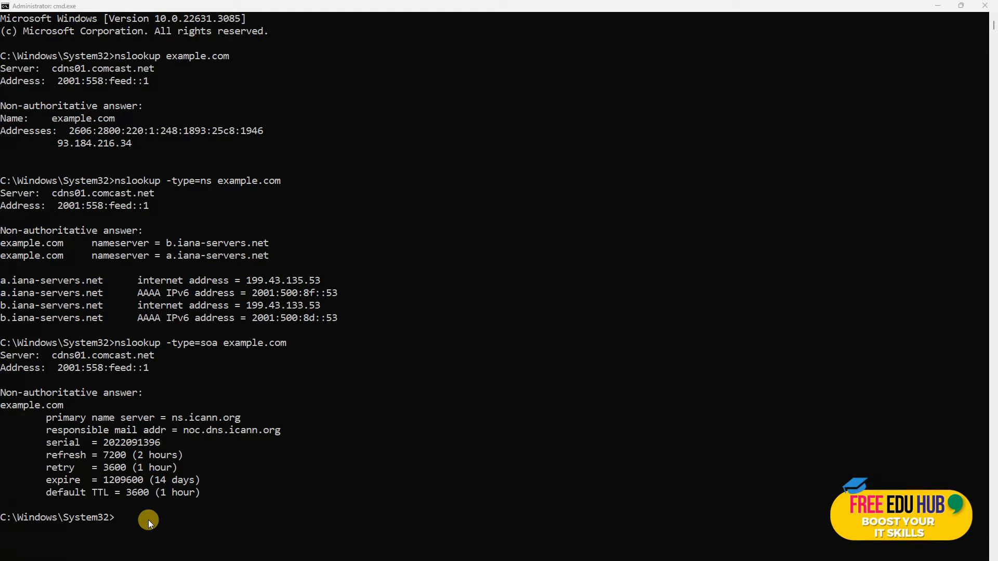
- Query example.com's MX record, showing preference 0 and a root mail exchanger
{"action": "type", "text": "nslookup -query=mx example.com"}
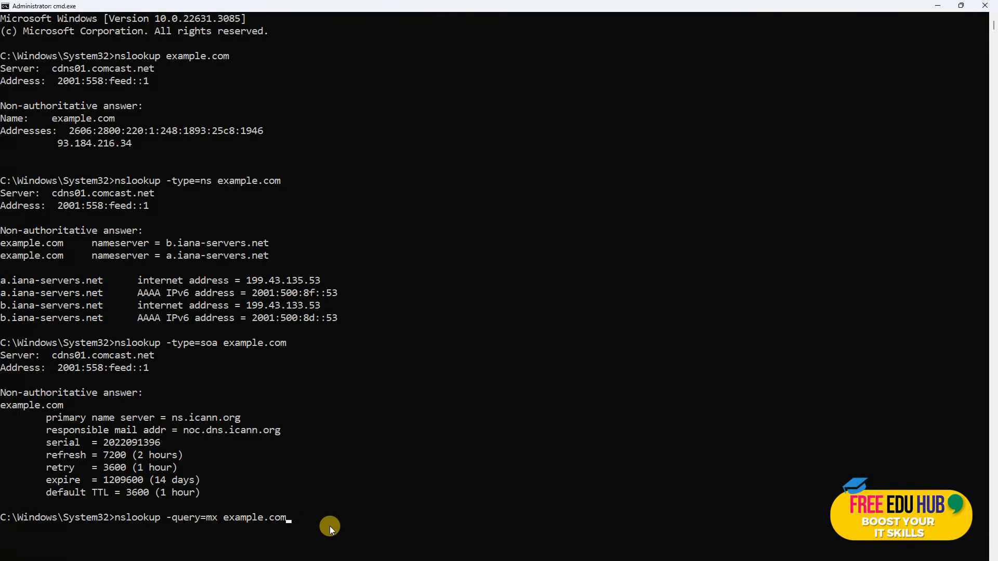
{"action": "mouse_move", "coordinate": [369, 524]}
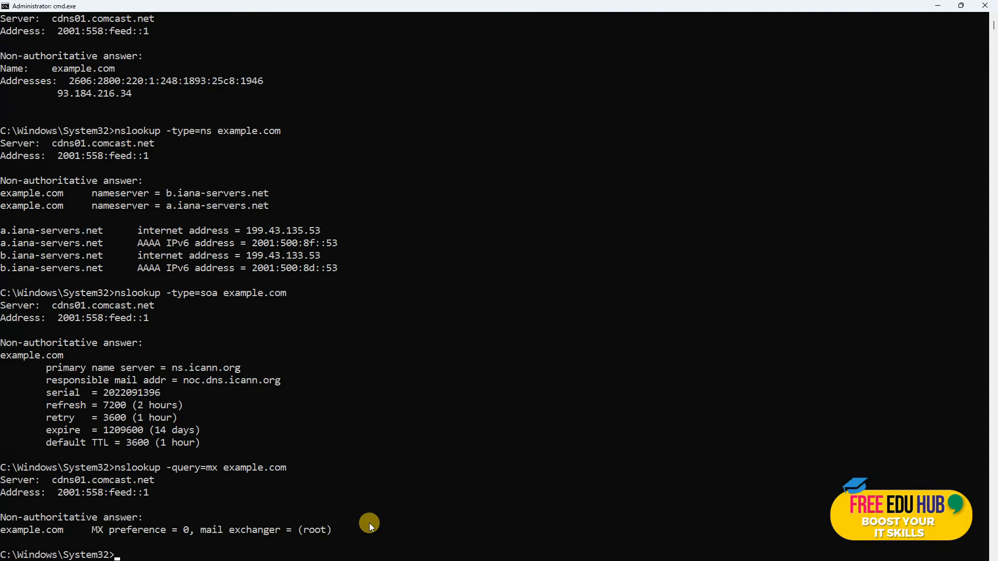
{"action": "mouse_move", "coordinate": [73, 531]}
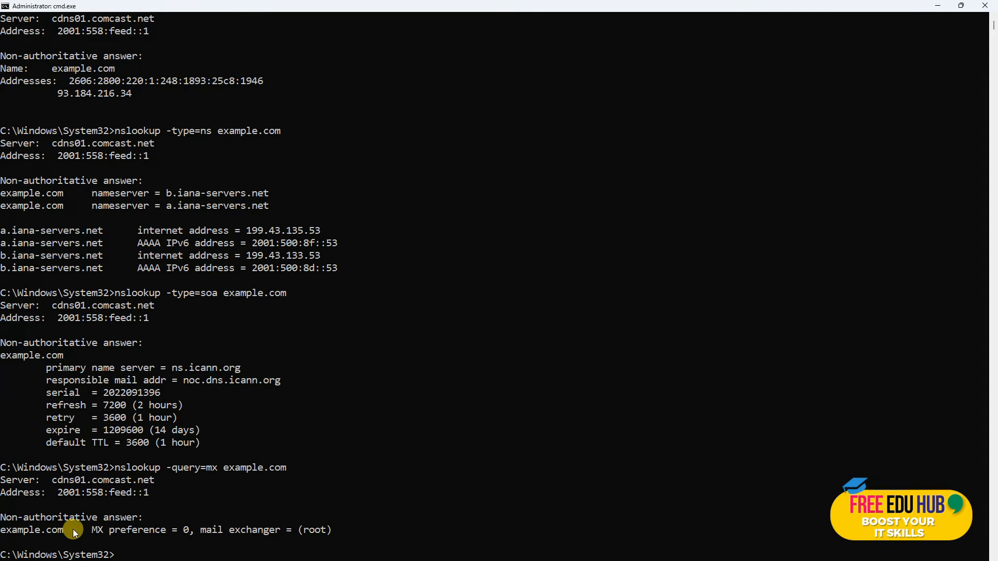
{"action": "mouse_move", "coordinate": [164, 542]}
{"action": "type", "text": "nslookup -type=any example.com"}
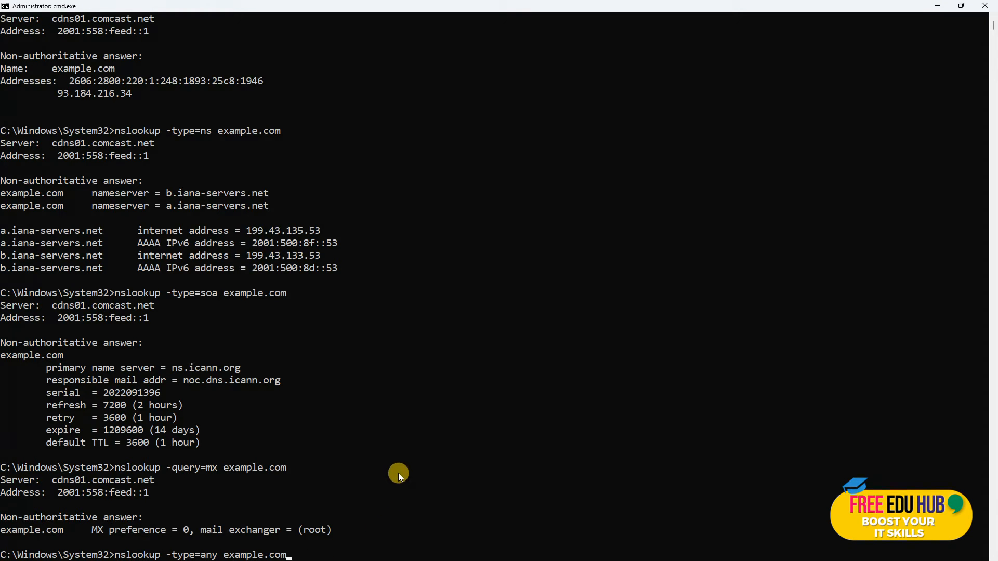
{"action": "mouse_move", "coordinate": [395, 471]}
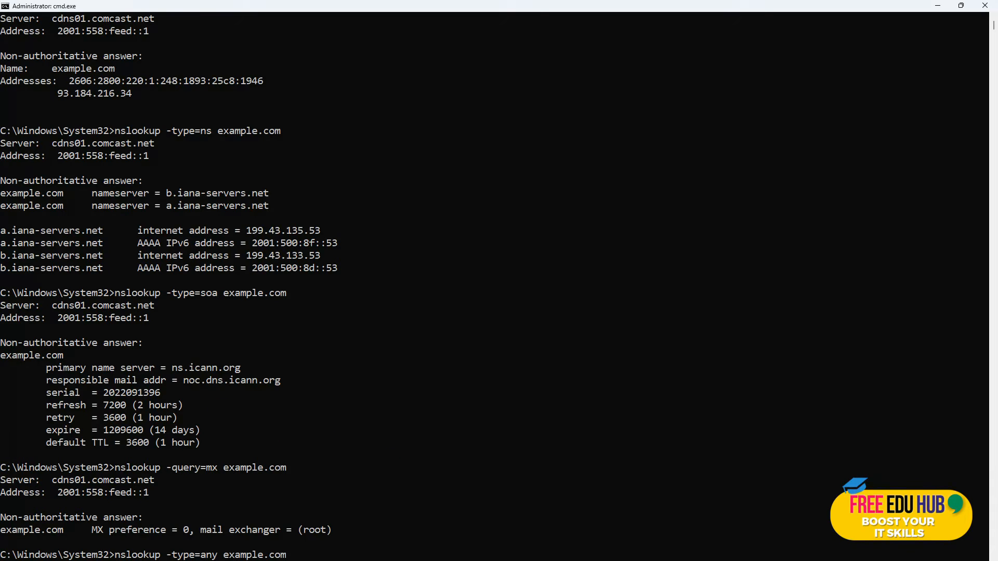
{"action": "mouse_move", "coordinate": [467, 482]}
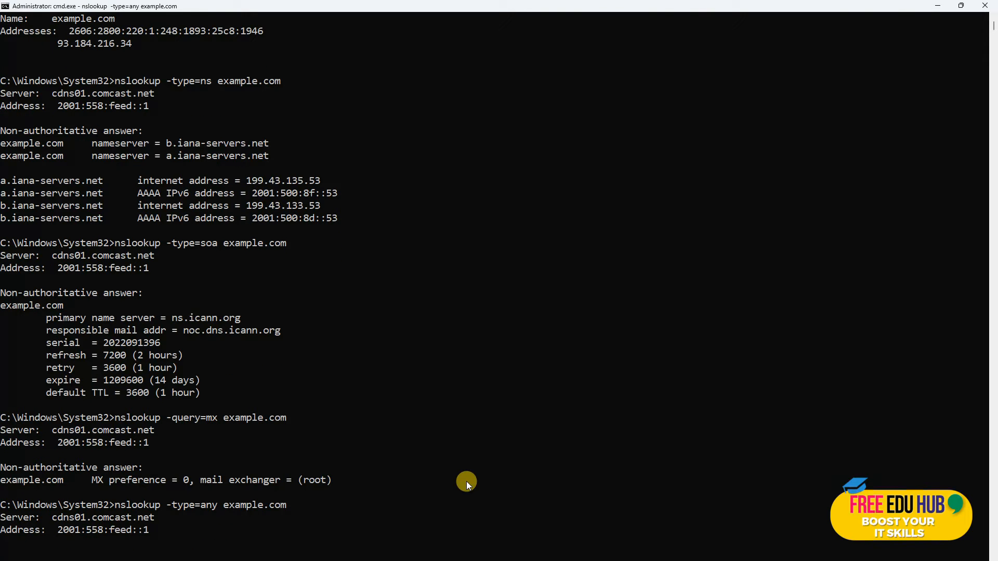
- Scroll down to view the any-type example.com query that timed out twice
{"action": "scroll", "scroll_direction": "down", "scroll_amount": 3}
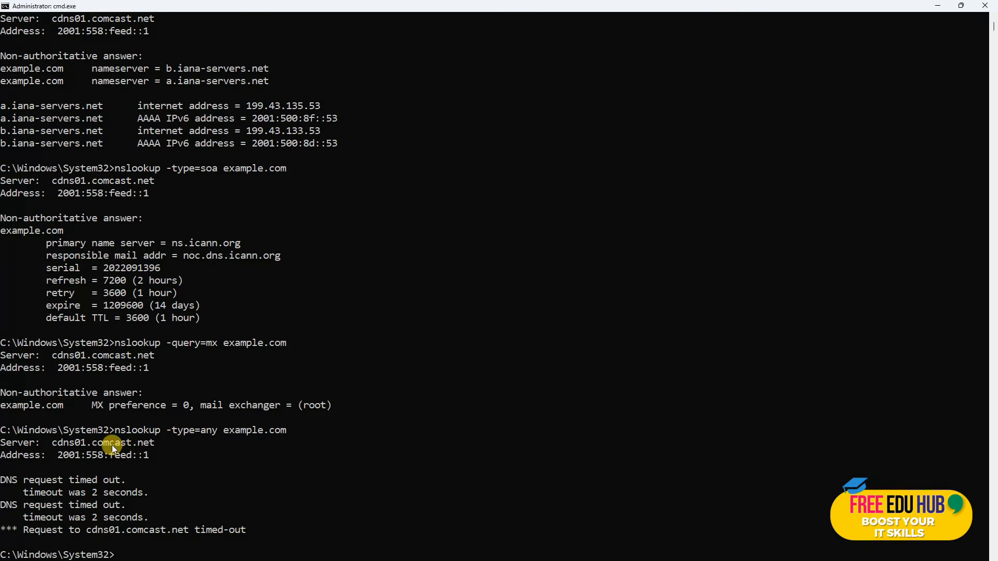
{"action": "mouse_move", "coordinate": [129, 493]}
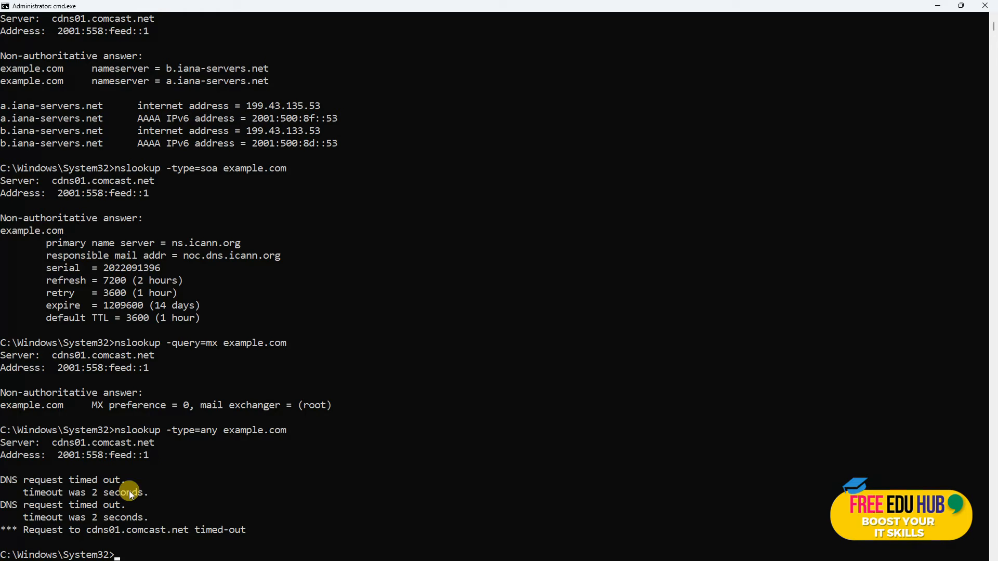
{"action": "mouse_move", "coordinate": [130, 513]}
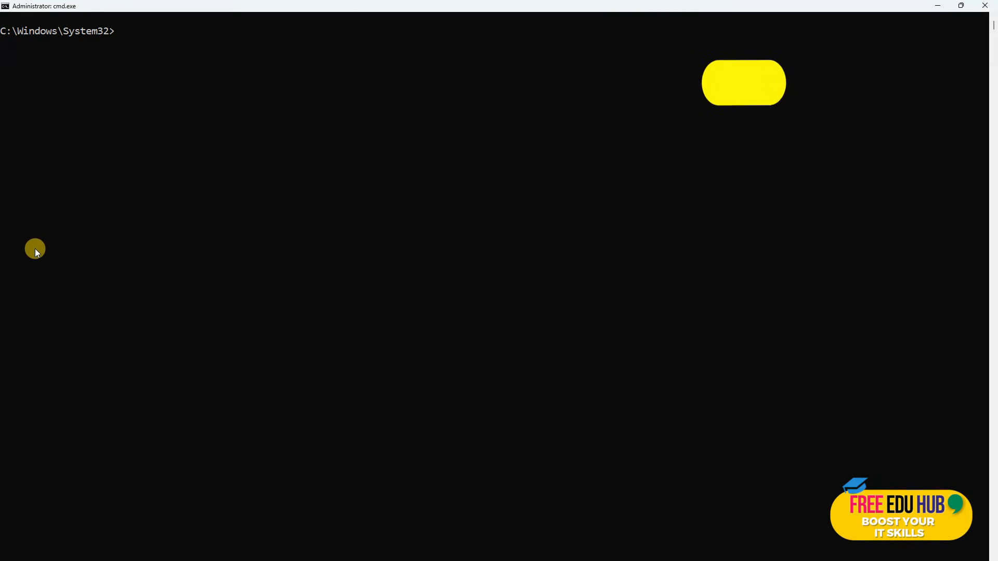
{"action": "mouse_move", "coordinate": [199, 148]}
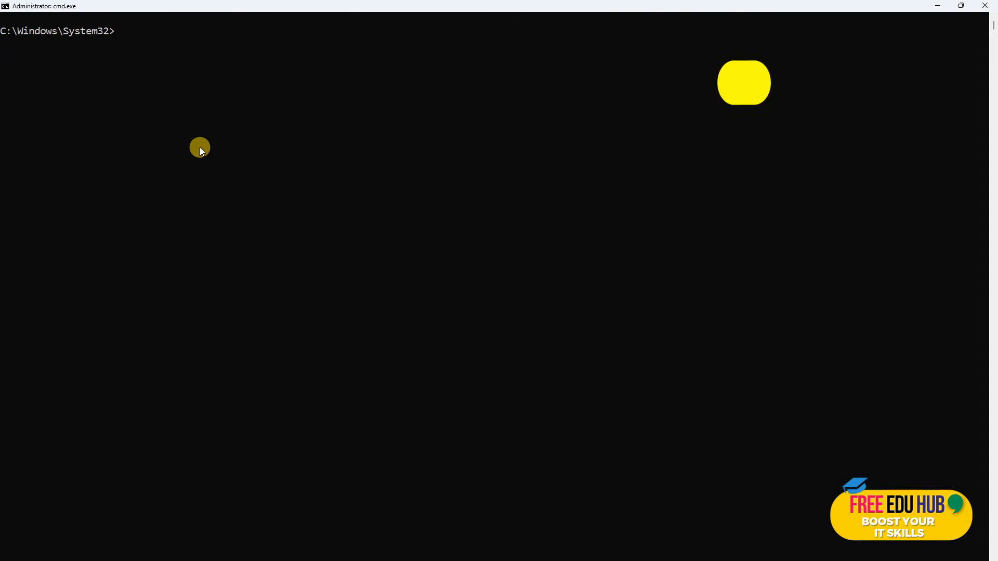
- Look up google.com against ns1.google.com, returning 2607:f8b0:4006:80d::200e and 142.250.80.110
{"action": "type", "text": "nslookup google.com ns1.google.com"}
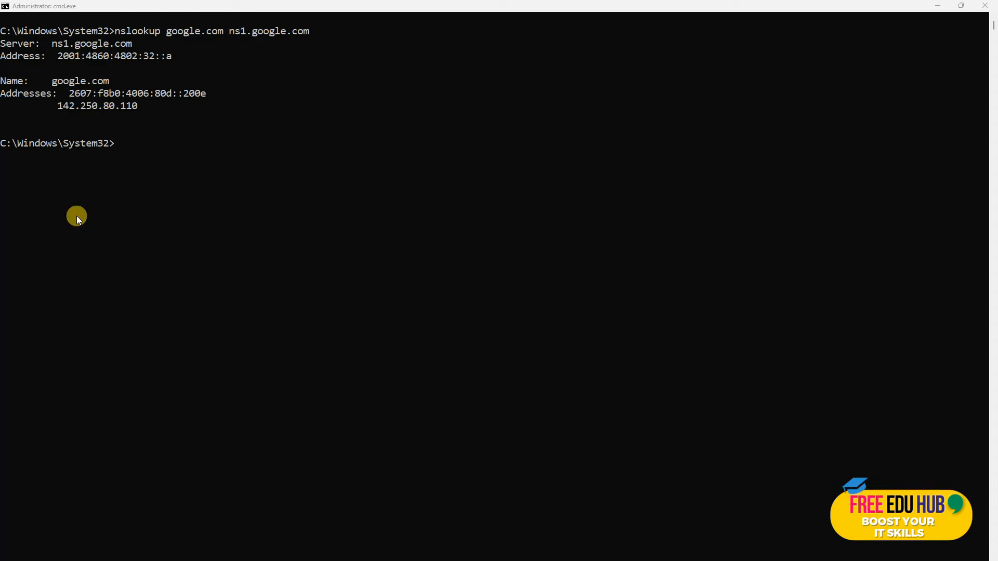
- Reverse-look up 8.8.8.8, resolving to host name dns.google
{"action": "type", "text": "nslookup 8.8.8.8"}
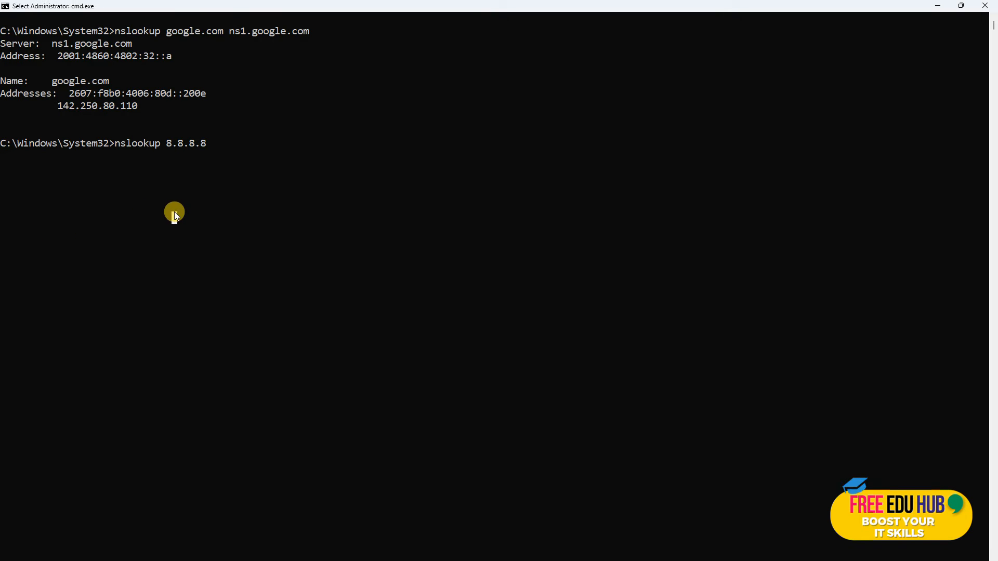
{"action": "key", "text": "Enter"}
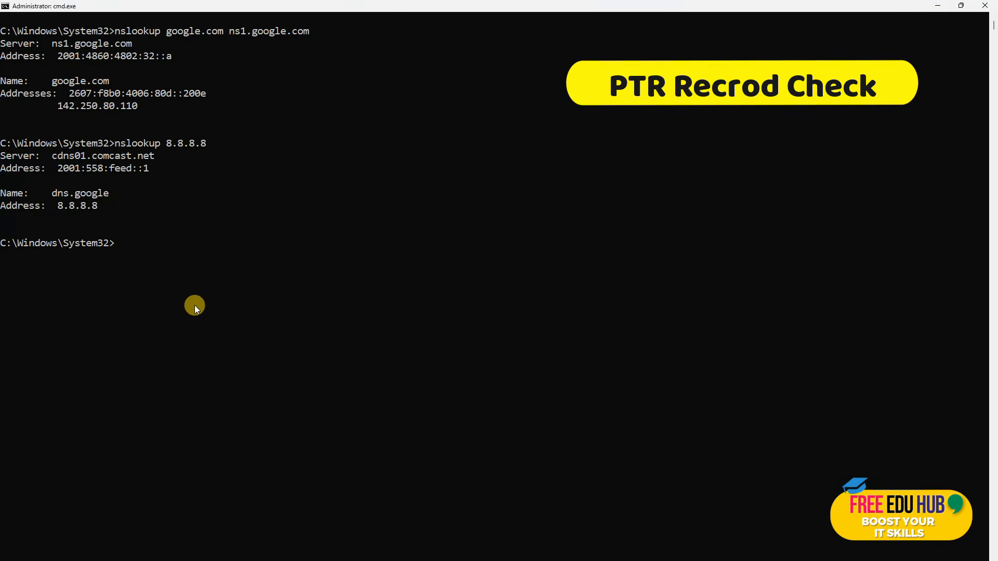
- Query PTR records for 4.4.2.2 (non-existent domain) and 96.96.136.185 (pns21.cloudns.net)
{"action": "type", "text": "nslookup -type=ptr 4.4.2.2.in-addr.arpa"}
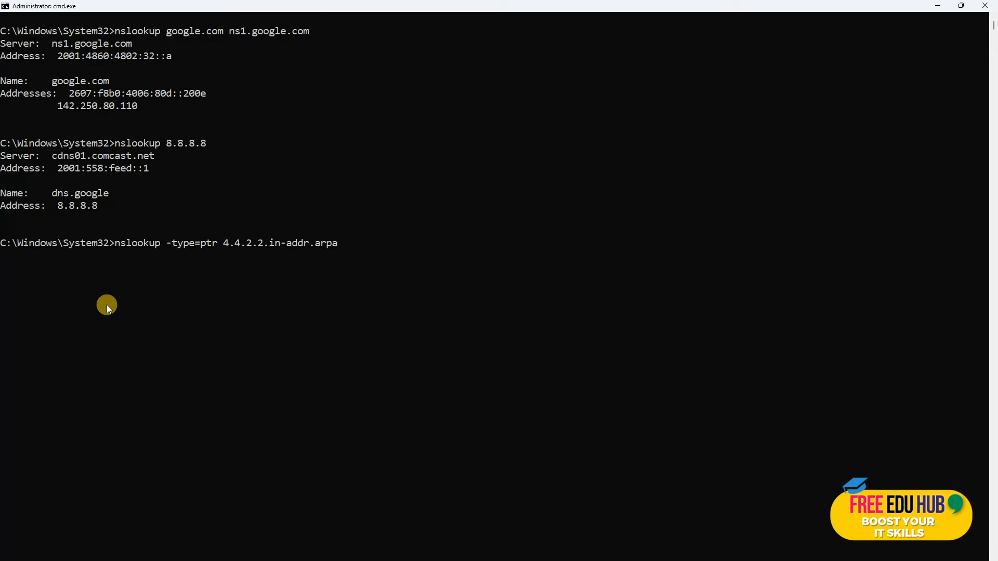
{"action": "mouse_move", "coordinate": [406, 332]}
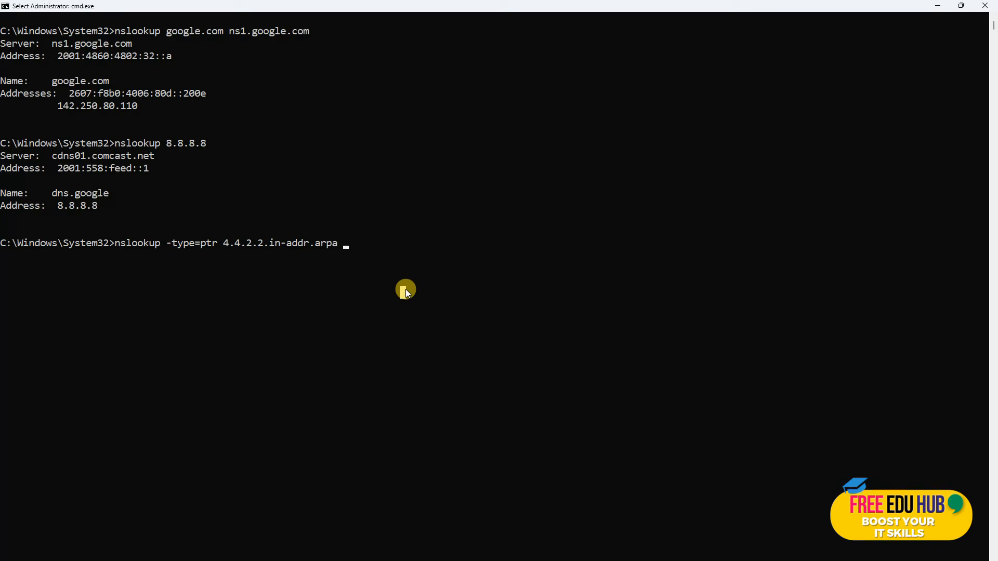
{"action": "mouse_move", "coordinate": [357, 260]}
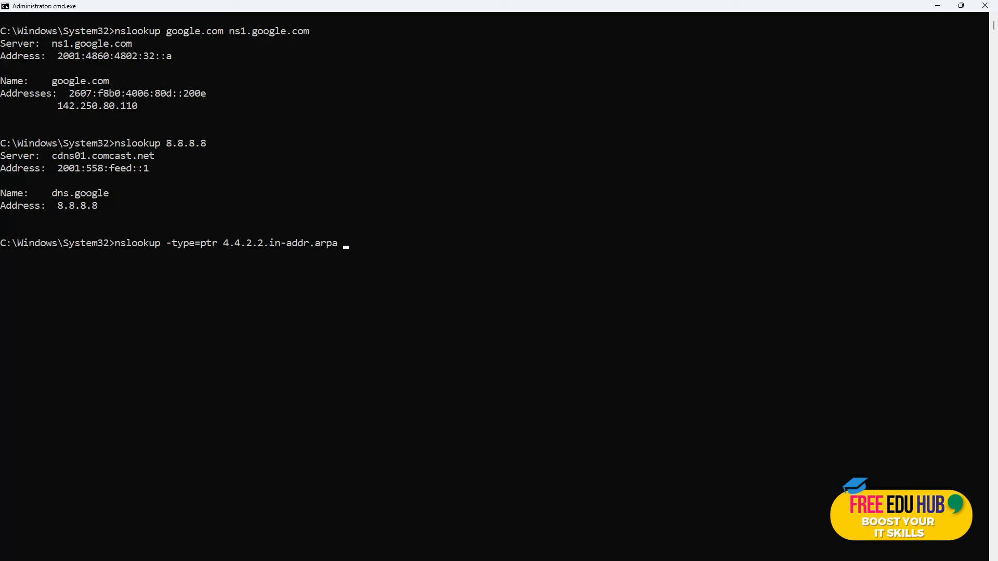
{"action": "key", "text": "Enter"}
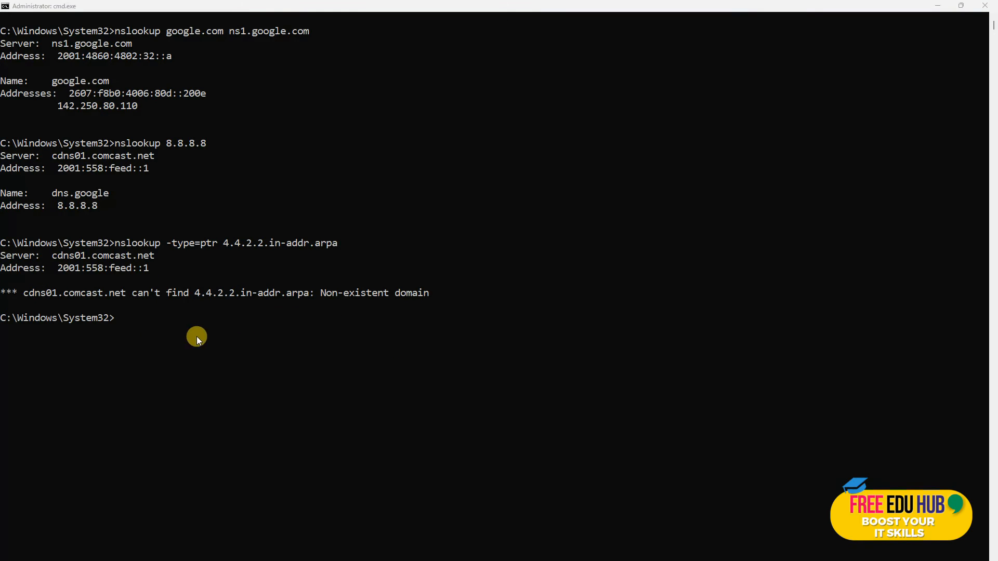
{"action": "mouse_move", "coordinate": [33, 298]}
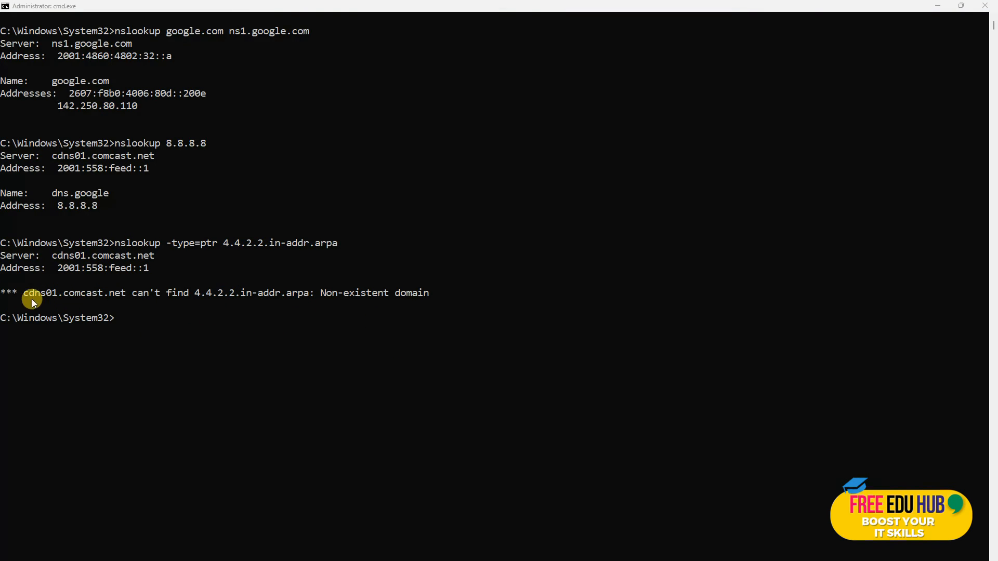
{"action": "mouse_move", "coordinate": [31, 297]}
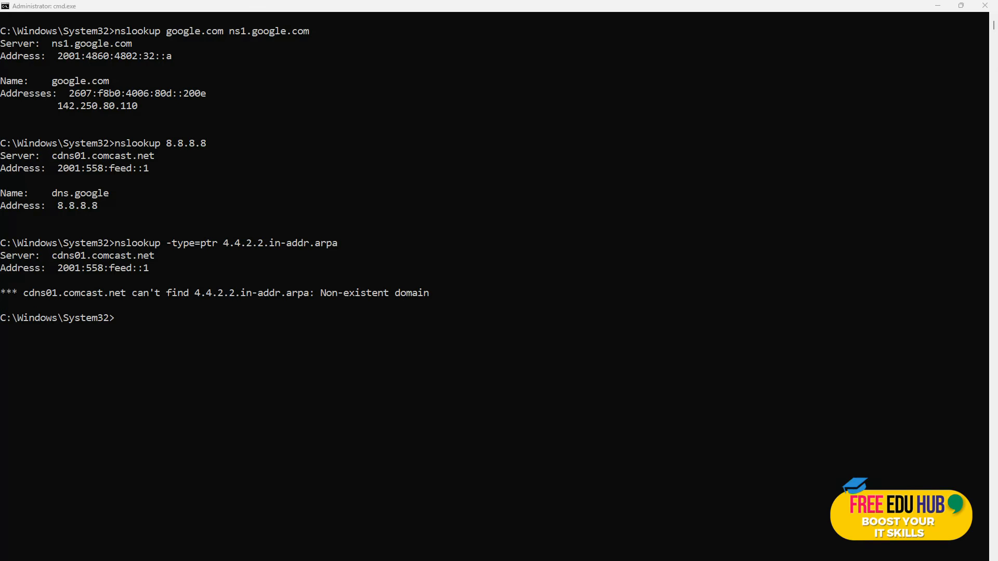
{"action": "type", "text": "nslookup -type=ptr 96.96.136.185.in-addr.arpa"}
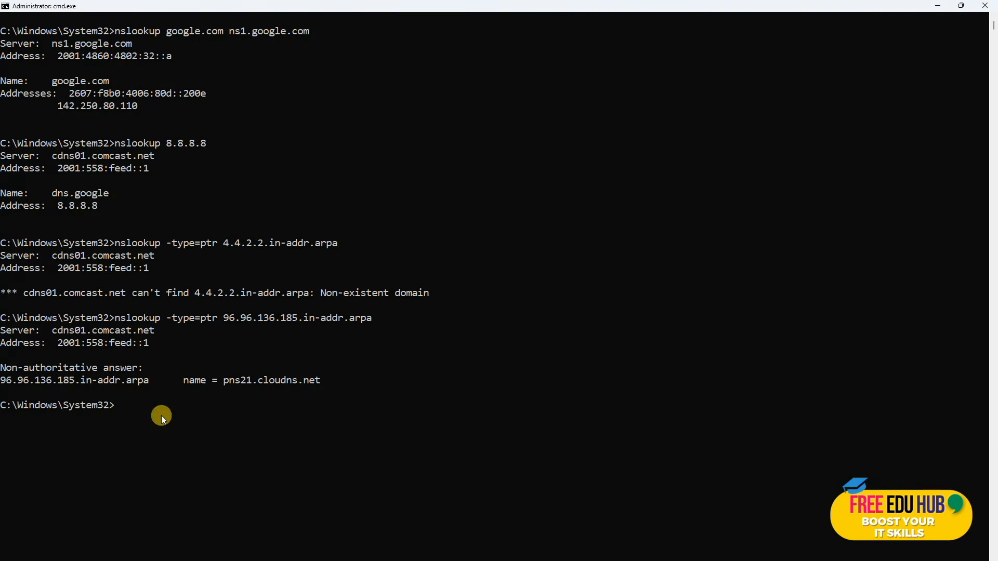
{"action": "mouse_move", "coordinate": [267, 408]}
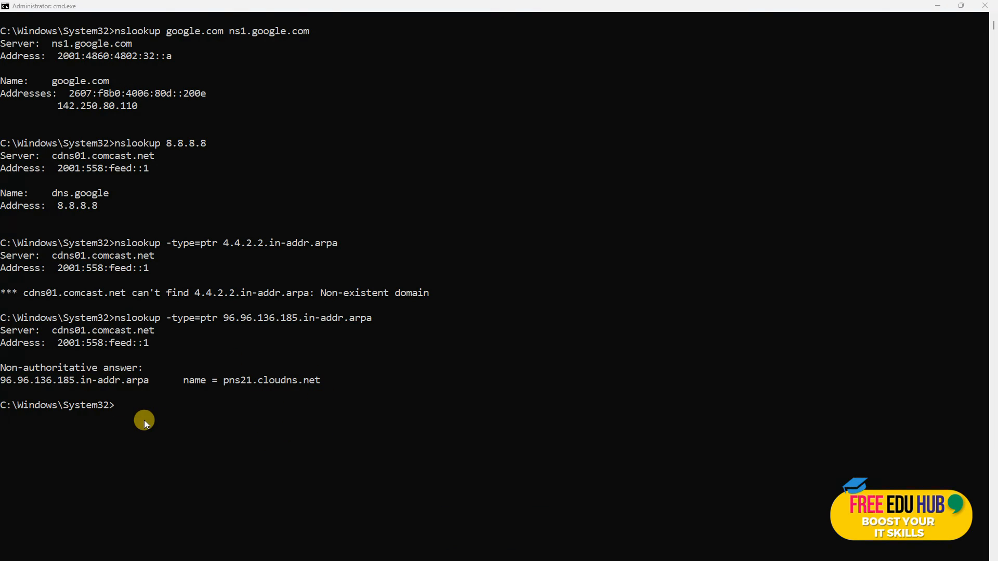
- Look up yahoo.com with a 30-second timeout, listing its IPv6 and IPv4 addresses
{"action": "type", "text": "nslookup -timeout=30 yahoo.com"}
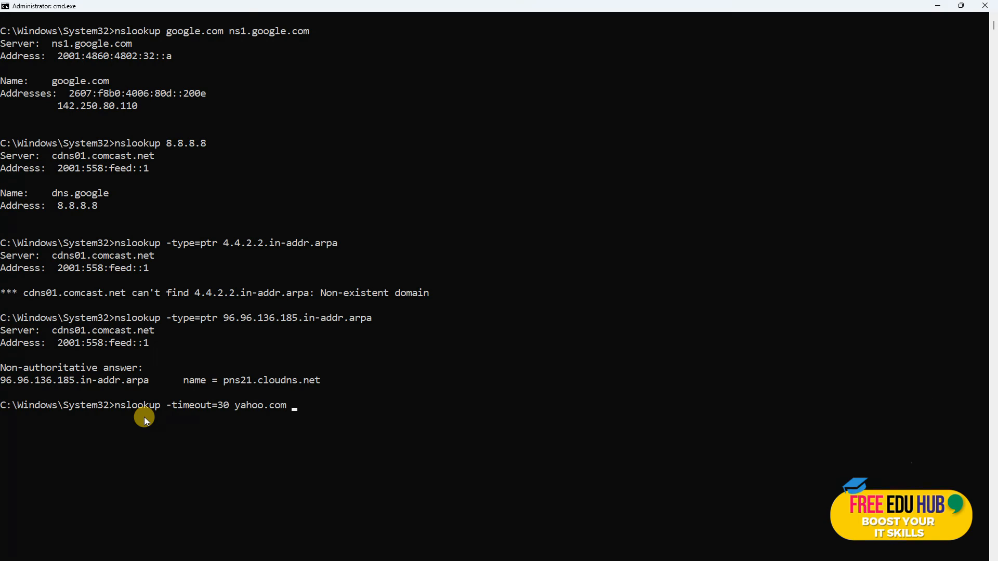
{"action": "mouse_move", "coordinate": [309, 449]}
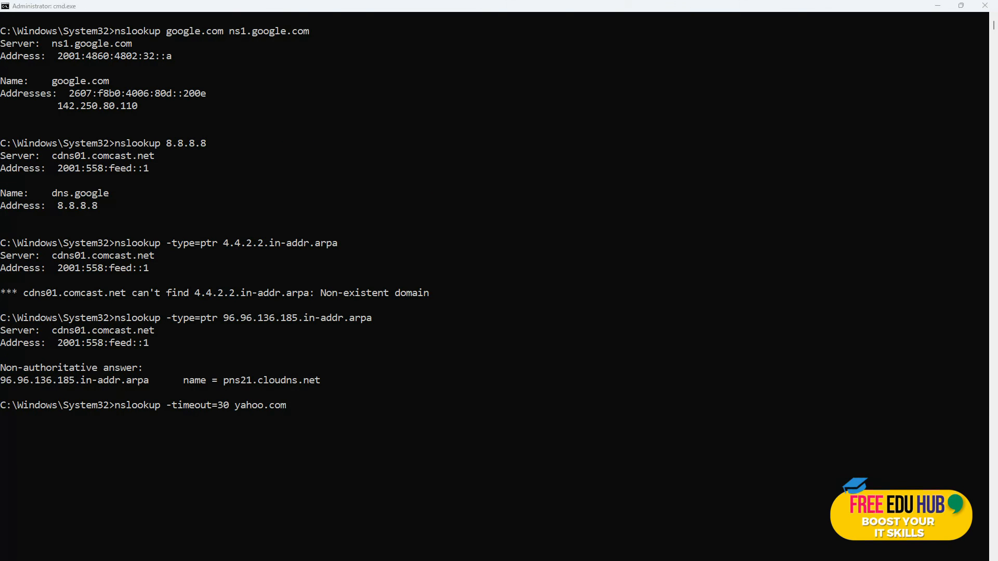
{"action": "key", "text": "Enter"}
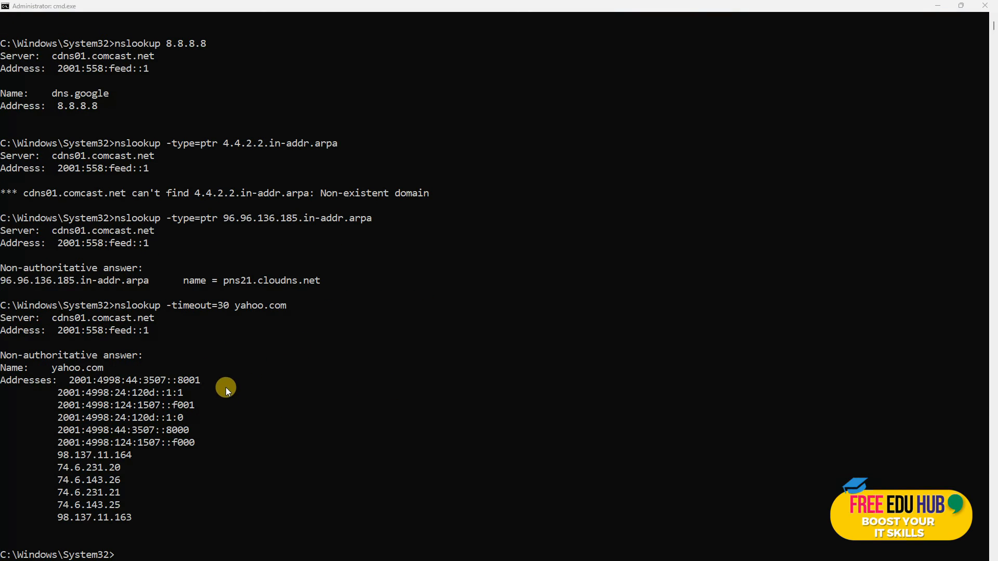
{"action": "mouse_move", "coordinate": [45, 397]}
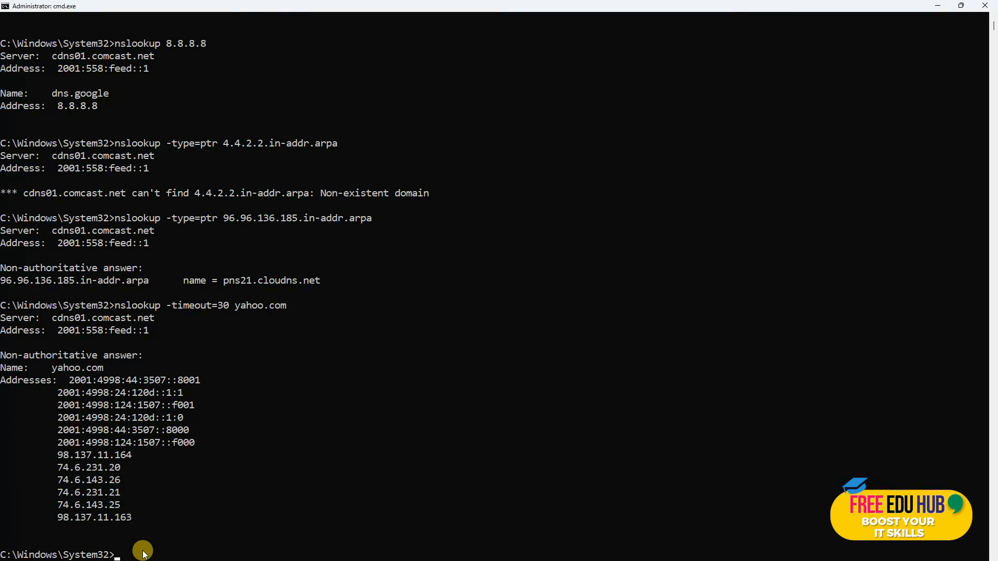
- Run a debug lookup of microsoft.com and review its query headers, answers and addresses
{"action": "type", "text": "nslookup -debug microsoft.com"}
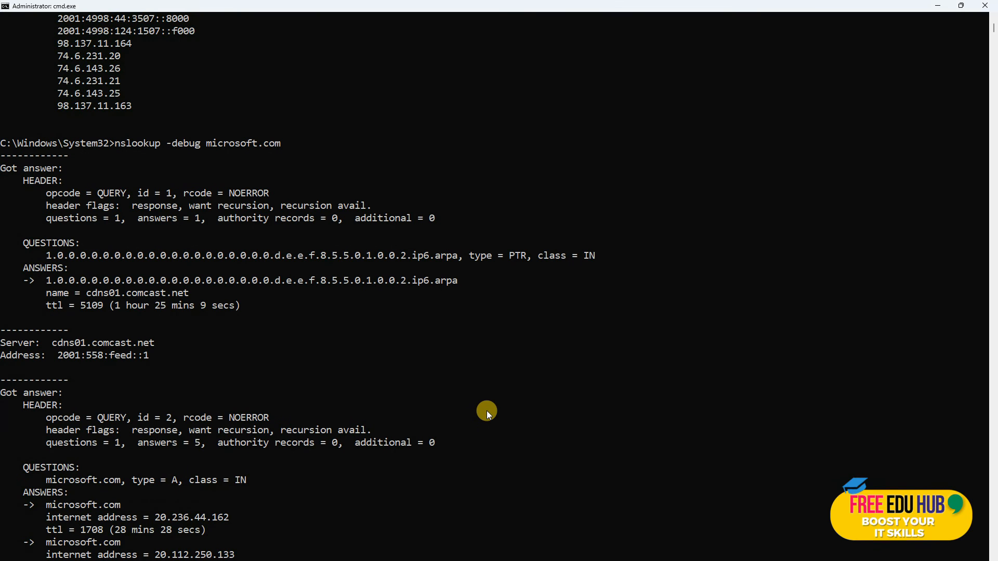
{"action": "mouse_move", "coordinate": [485, 414]}
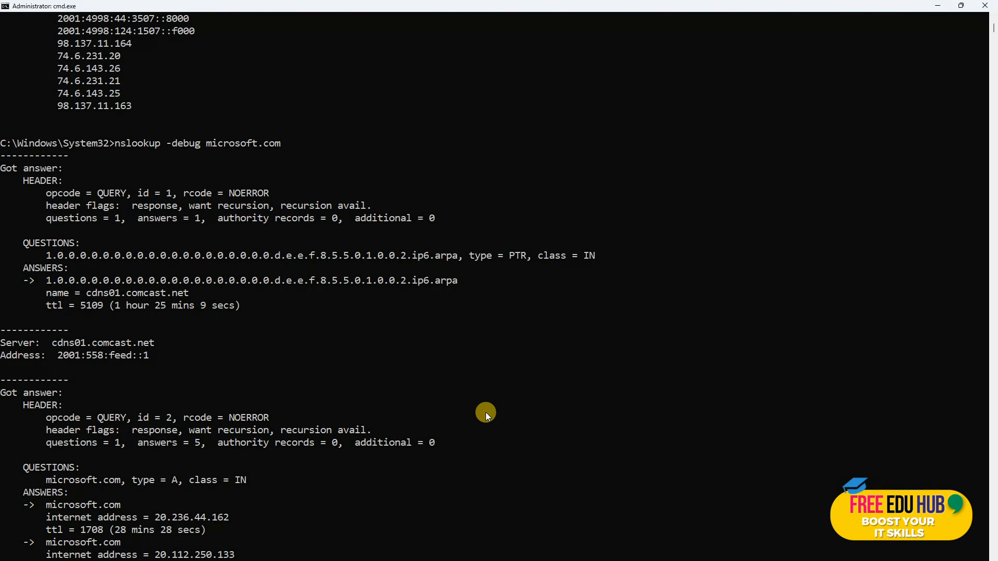
{"action": "mouse_move", "coordinate": [289, 332]}
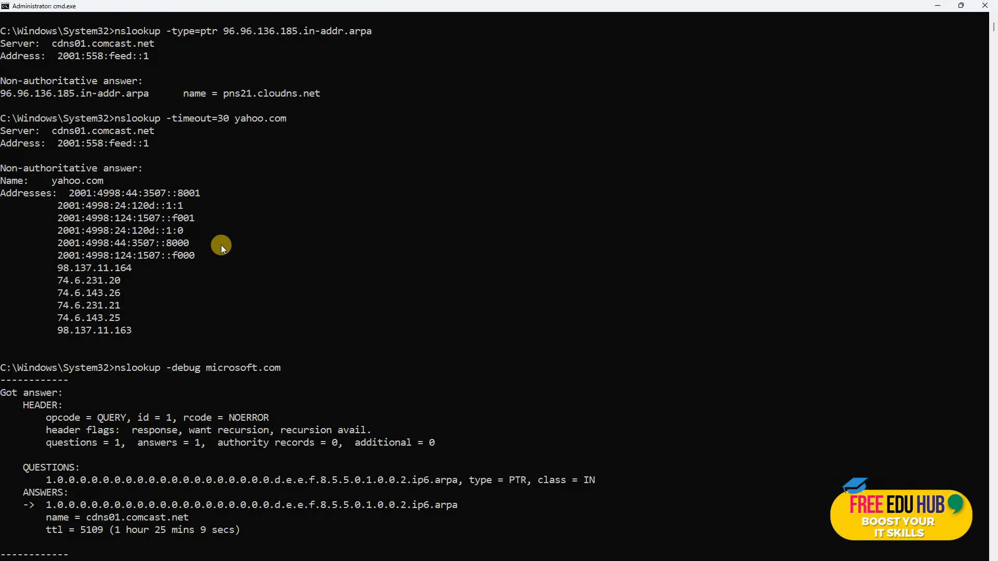
{"action": "scroll", "scroll_direction": "down", "scroll_amount": 3}
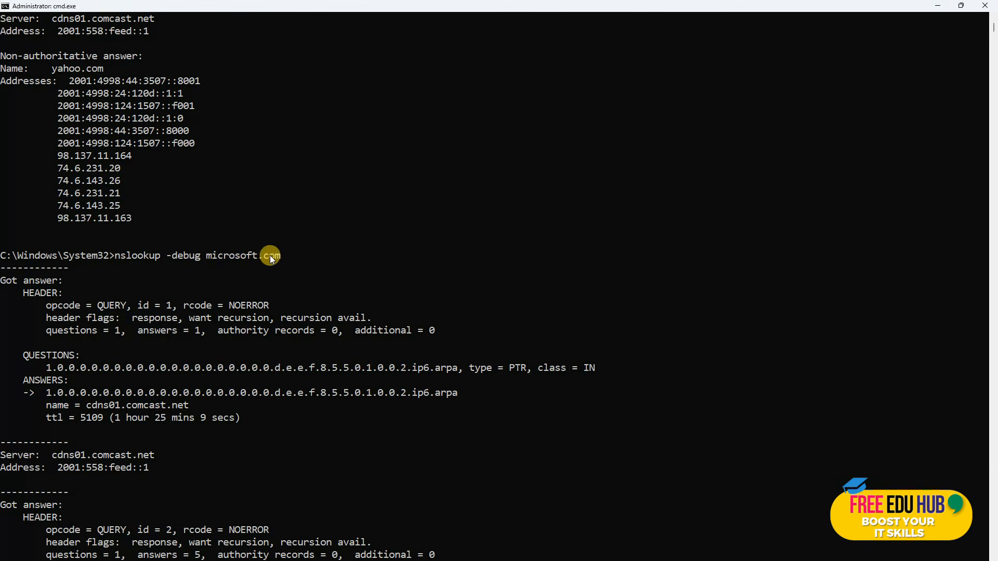
{"action": "scroll", "scroll_direction": "down", "scroll_amount": 3}
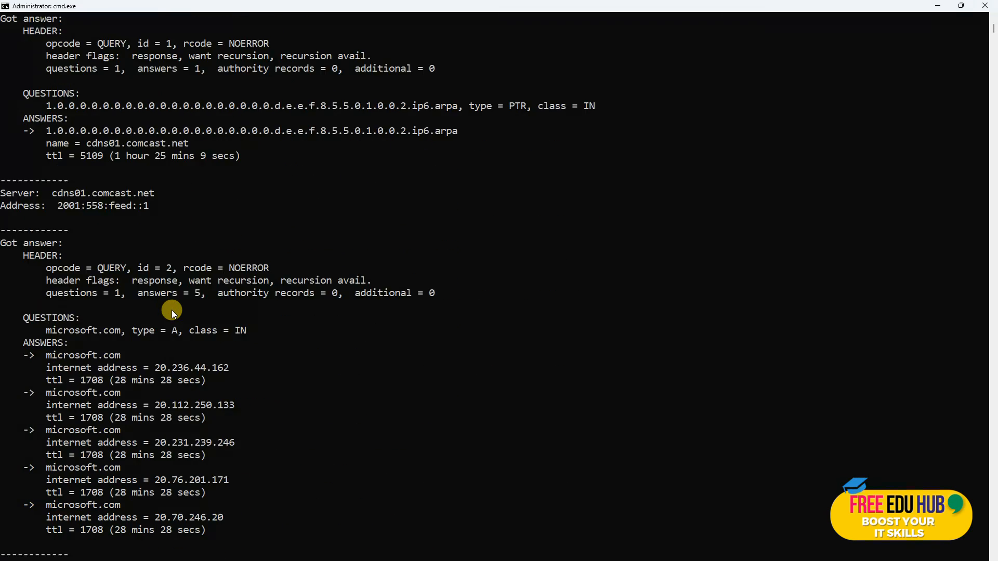
{"action": "scroll", "scroll_direction": "down", "scroll_amount": 3}
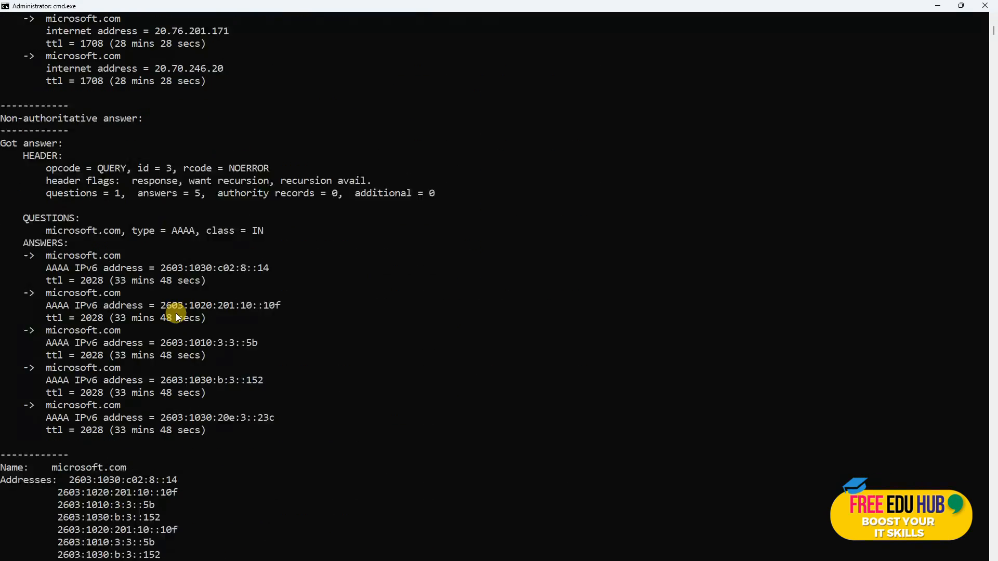
{"action": "scroll", "scroll_direction": "down", "scroll_amount": 3}
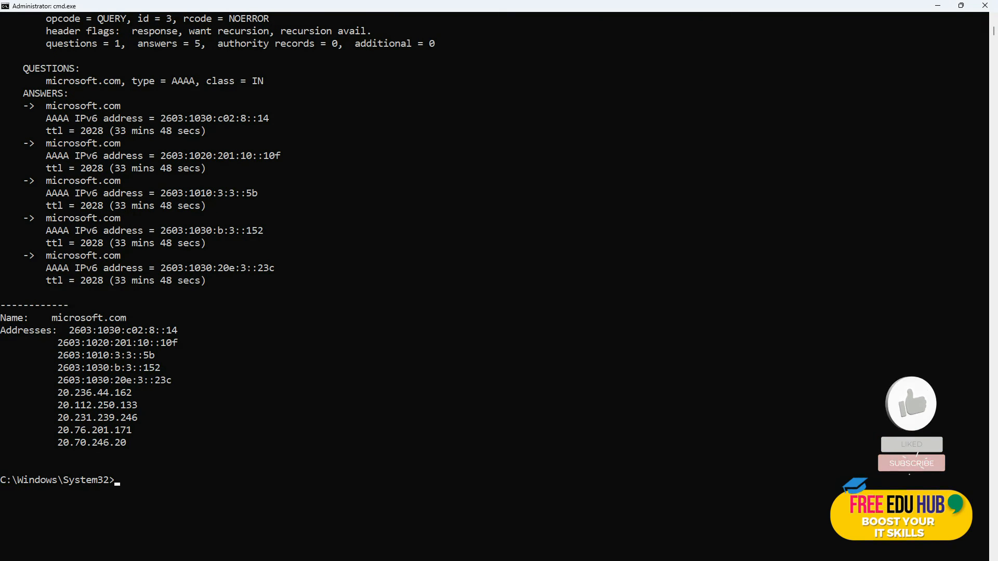
{"action": "left_click", "coordinate": [910, 464]}
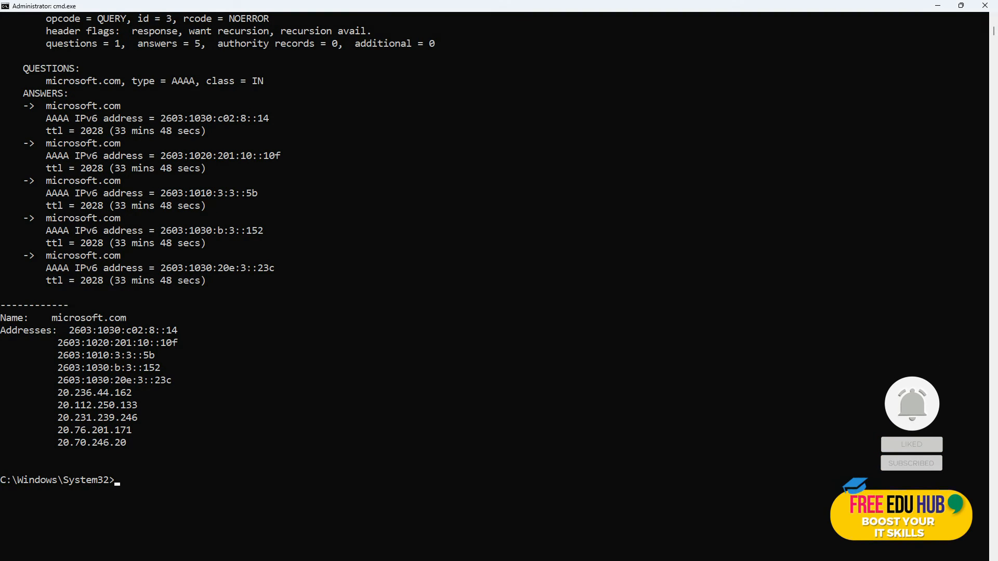